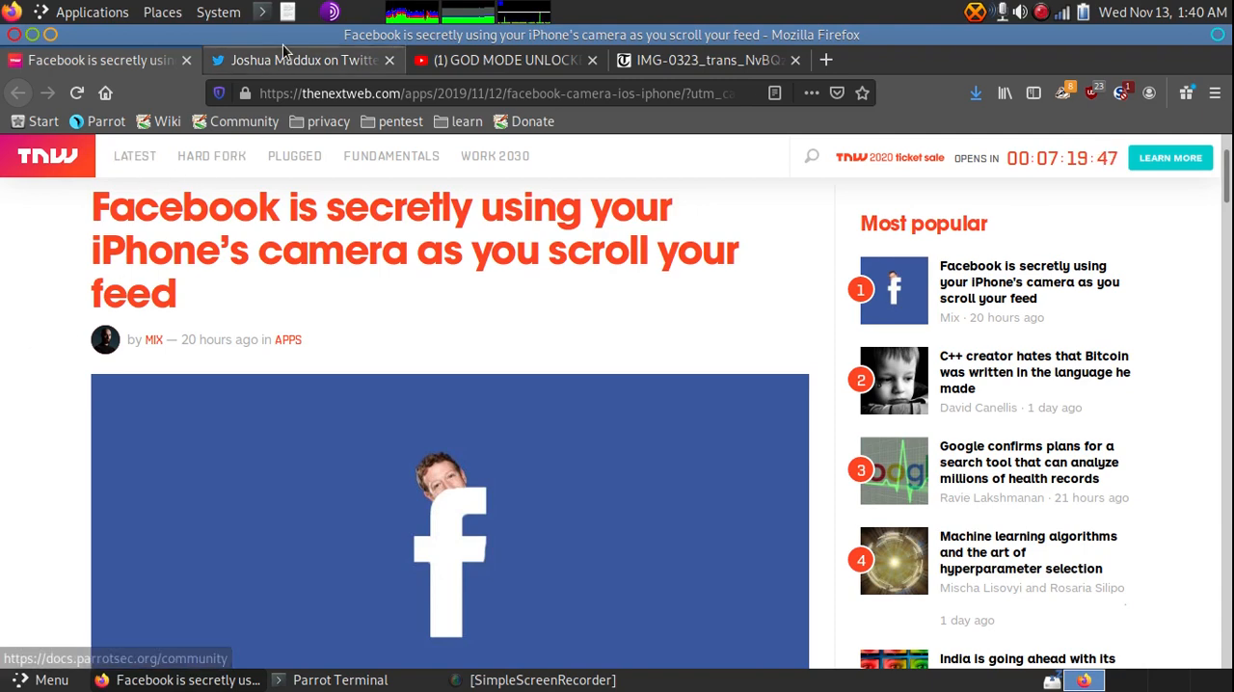
- Switch from the TNW article to the source Twitter thread with the Facebook camera bug video
{"action": "left_click", "coordinate": [305, 60]}
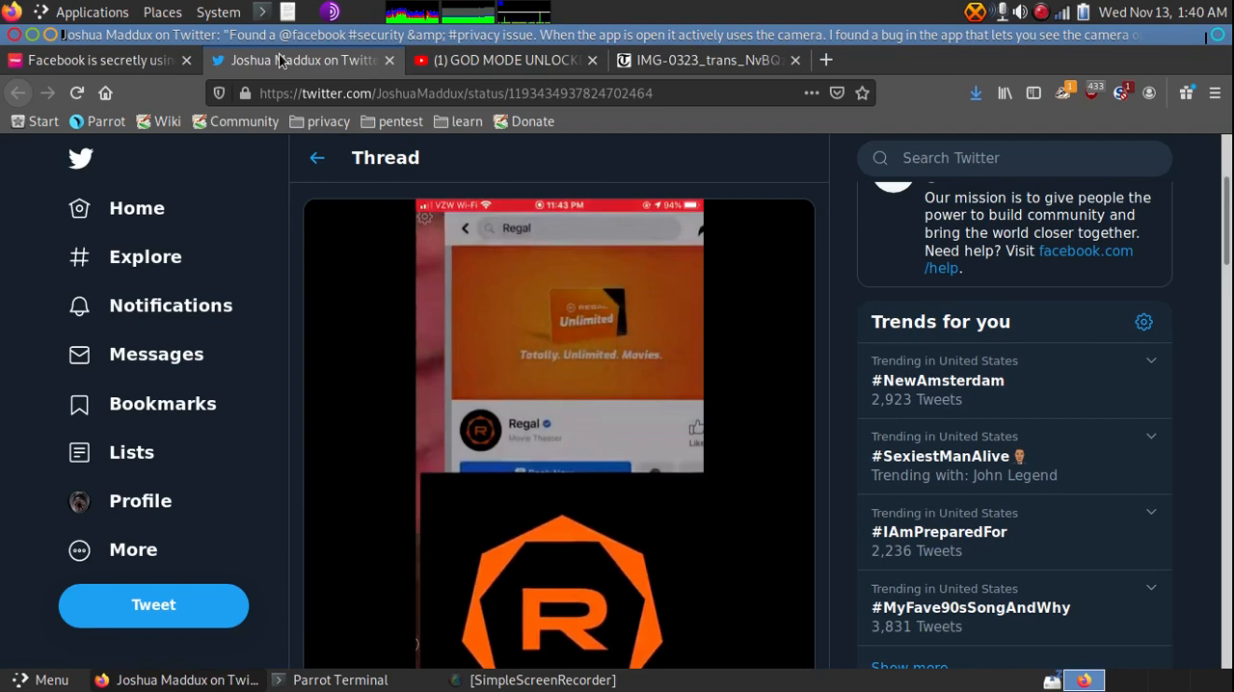